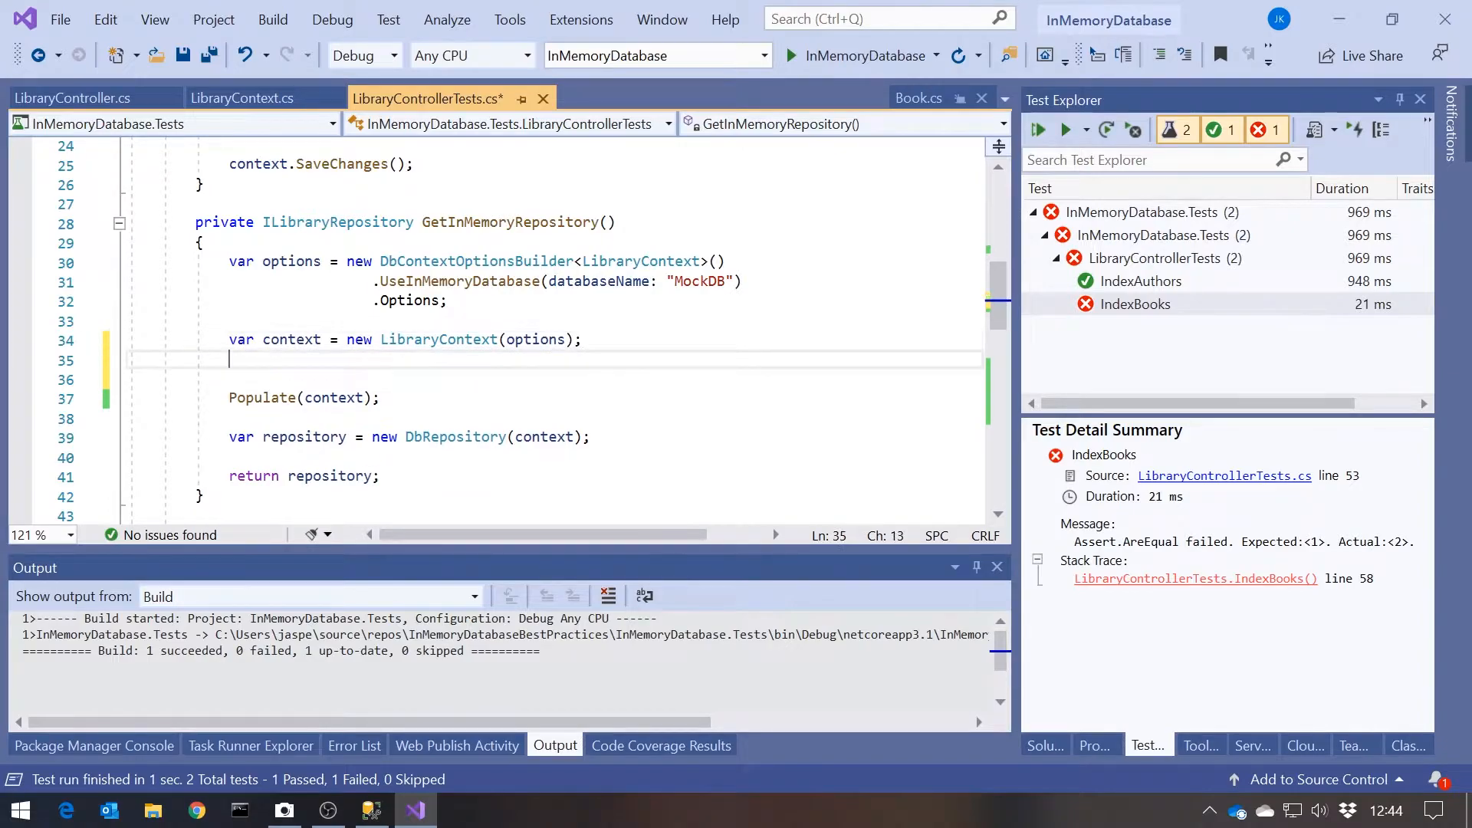
Add context.Database.EnsureDeleted(); after creating the LibraryContext in GetInMemoryRepository.
{"action": "type", "text": "c"}
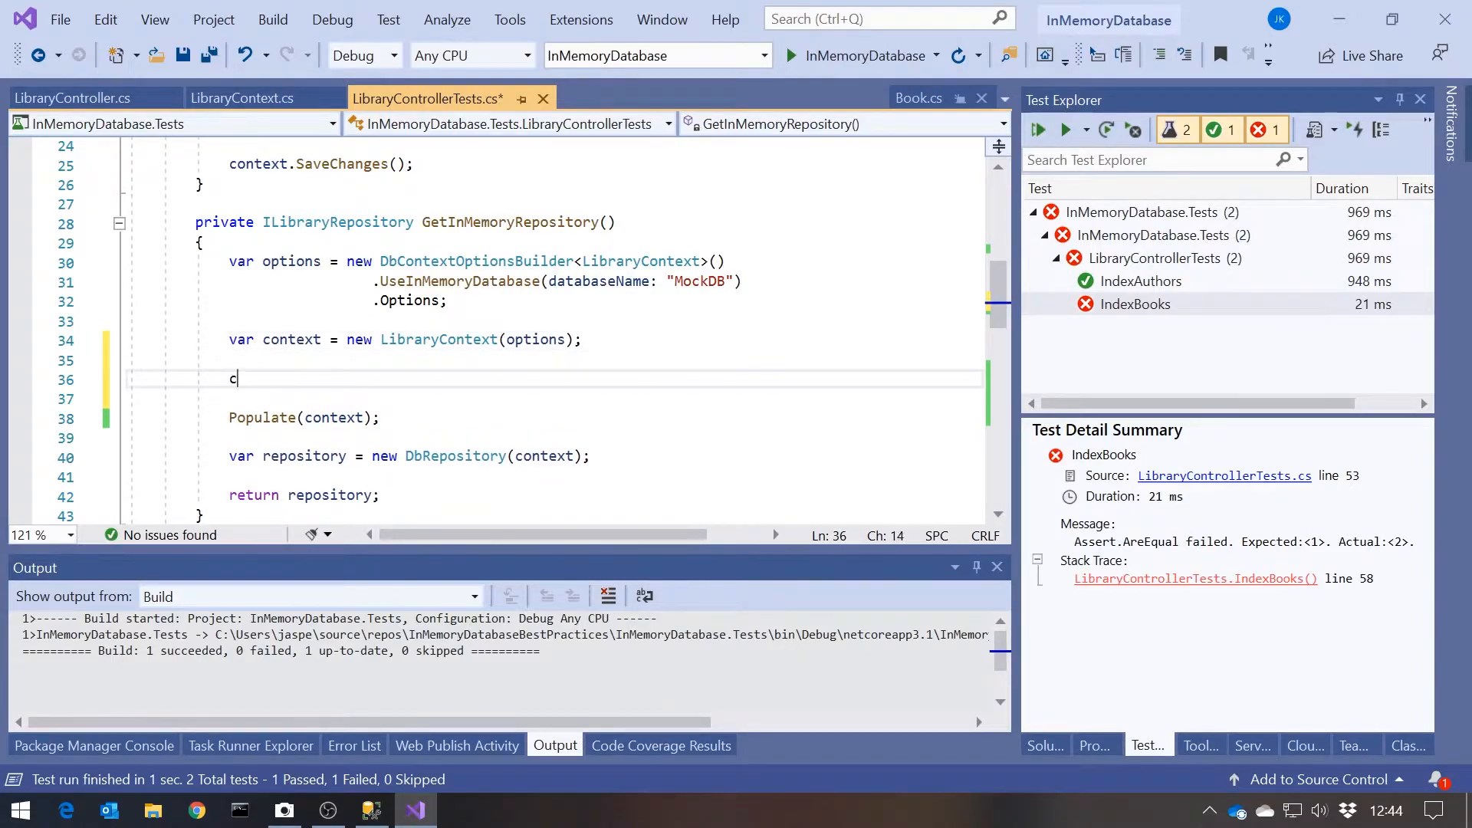
{"action": "type", "text": "ontext"}
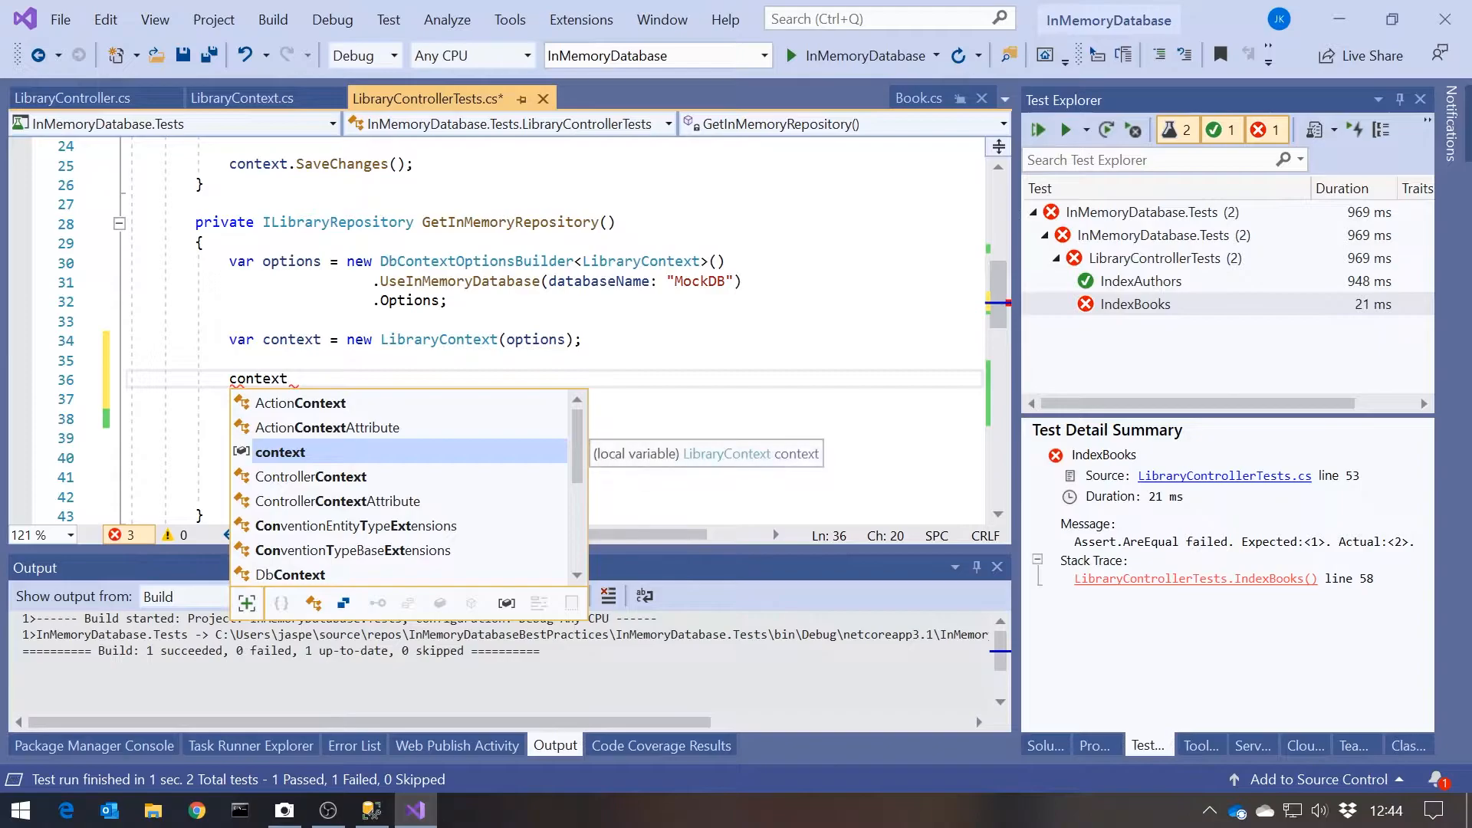
{"action": "type", "text": ".Database"}
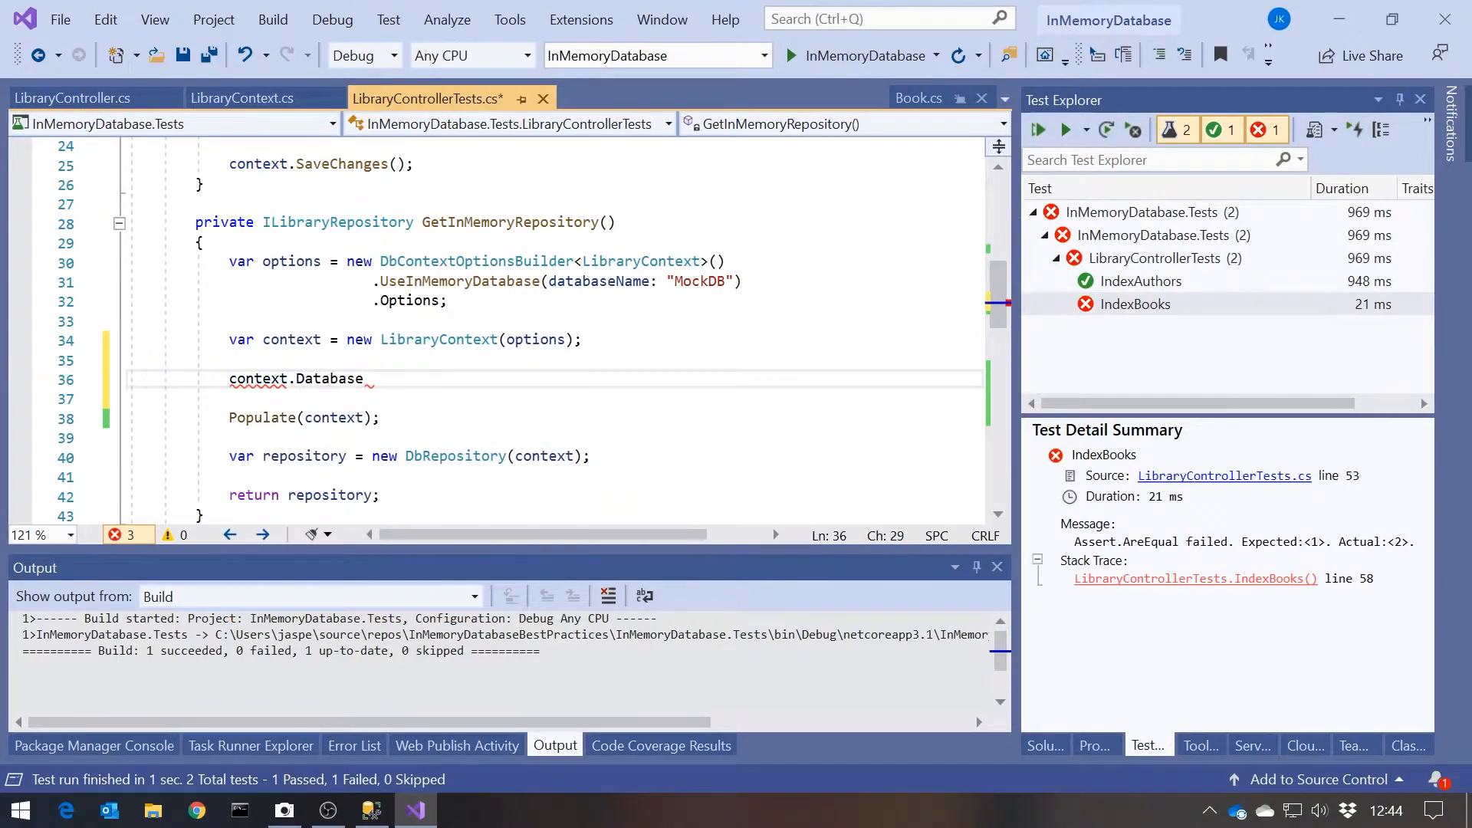
{"action": "type", "text": ".EnsureDeleted"}
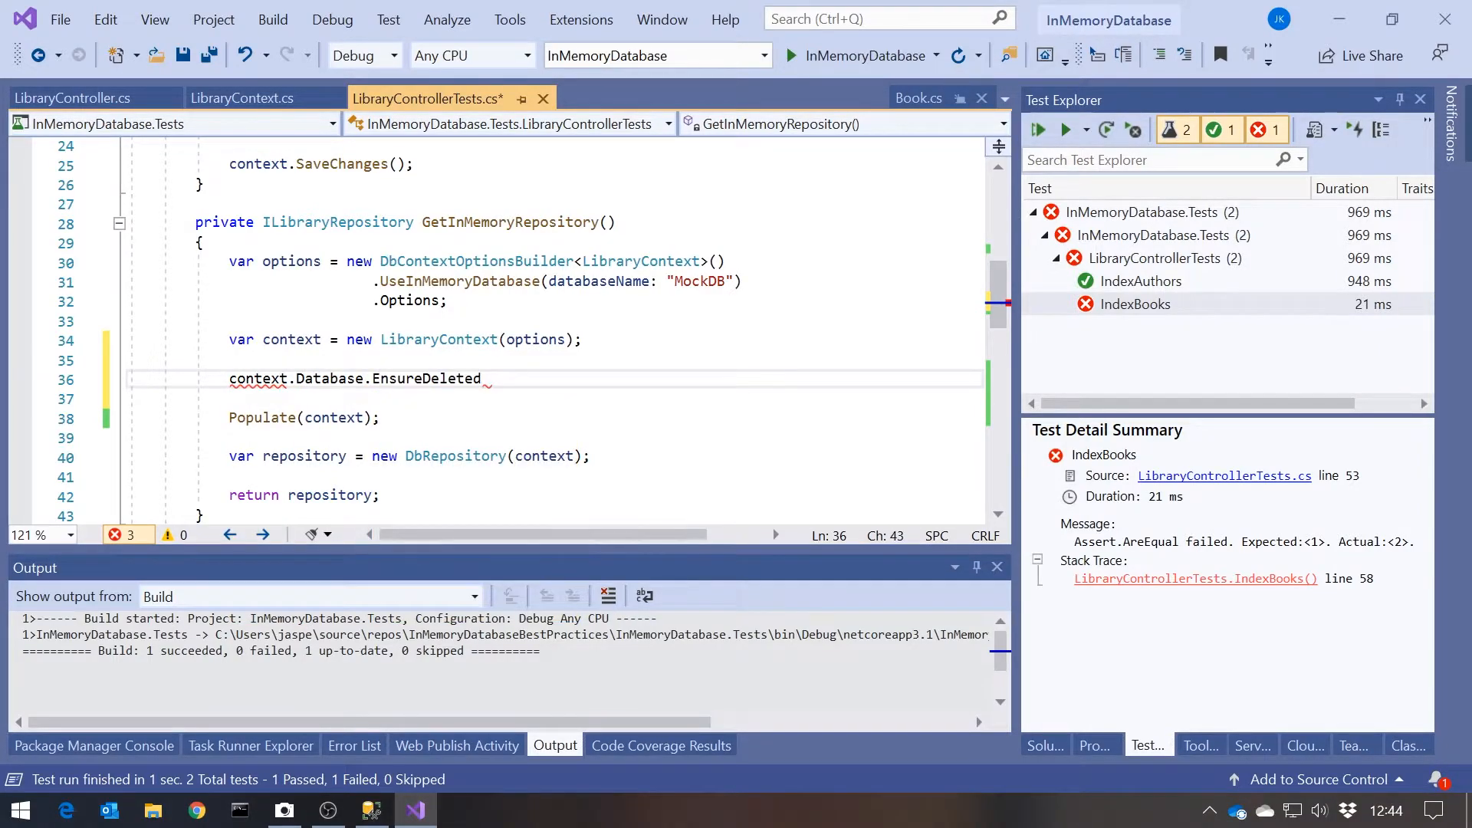
{"action": "type", "text": "();"}
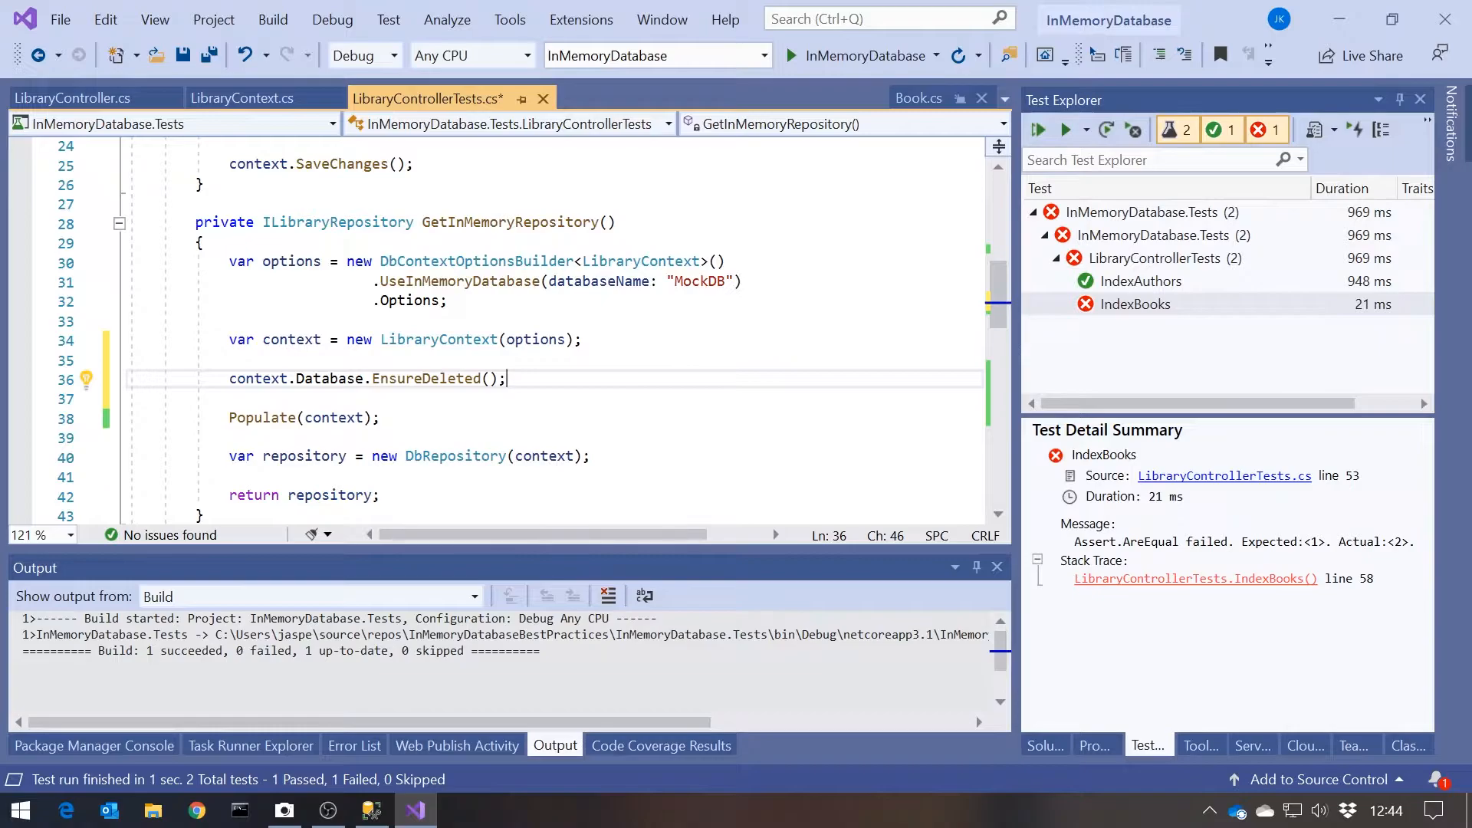
{"action": "mouse_move", "coordinate": [261, 418]}
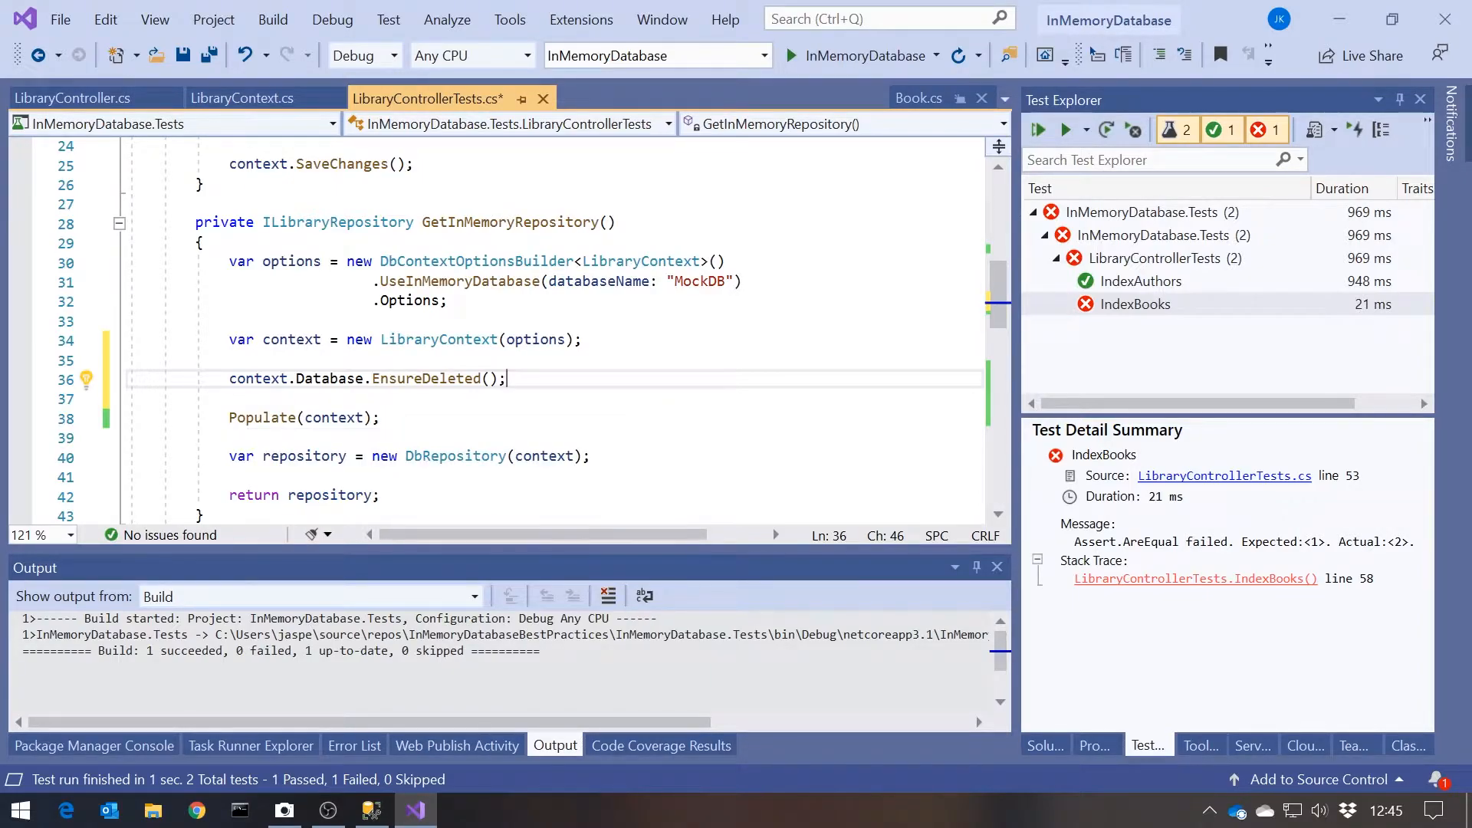
{"action": "mouse_move", "coordinate": [1040, 131]}
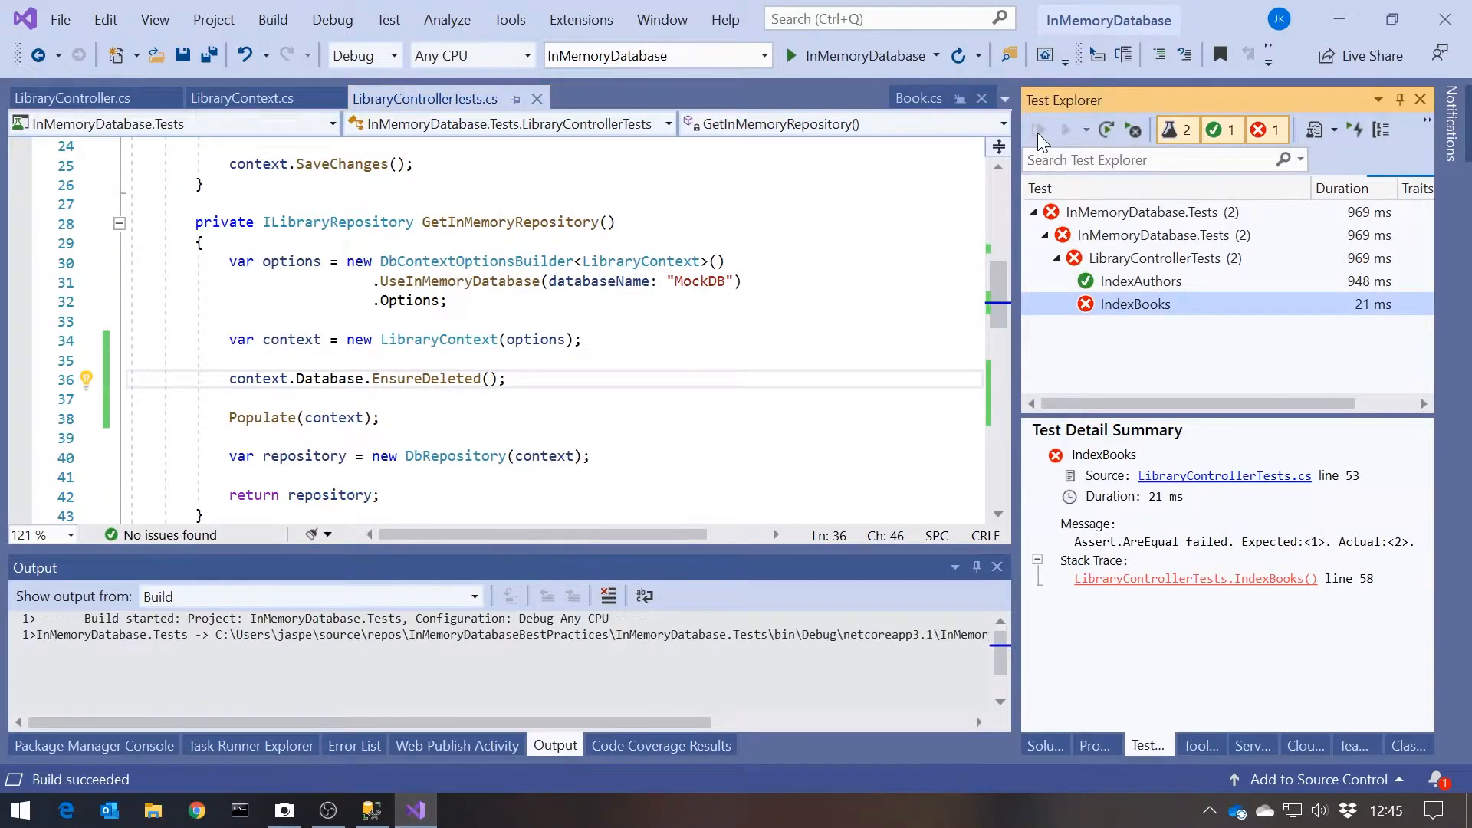
Rerun all tests and confirm IndexAuthors and IndexBooks both pass, 2 passed, 0 failed.
{"action": "left_click", "coordinate": [1038, 129]}
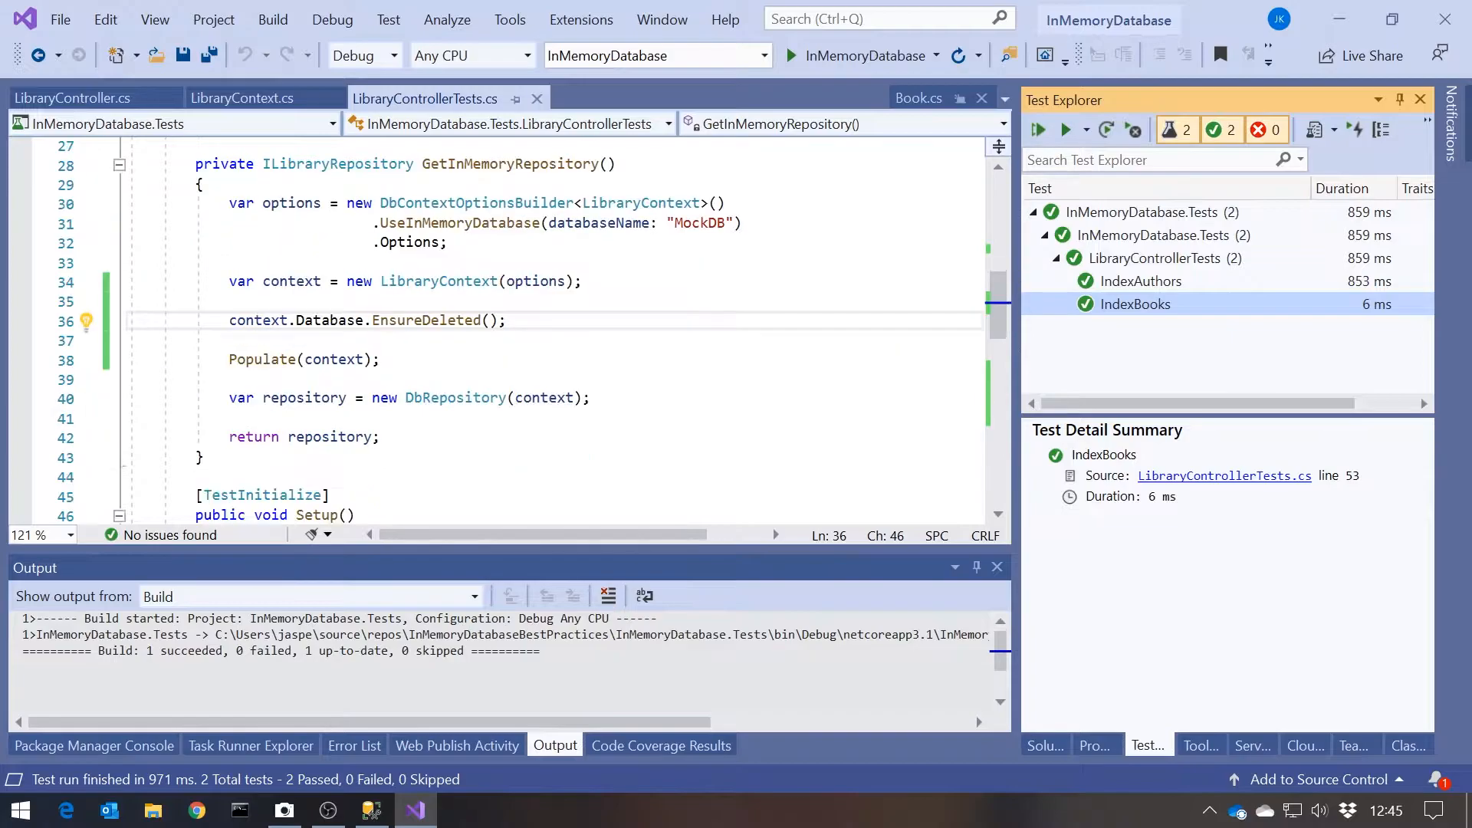
{"action": "scroll", "scroll_direction": "down", "scroll_amount": 3}
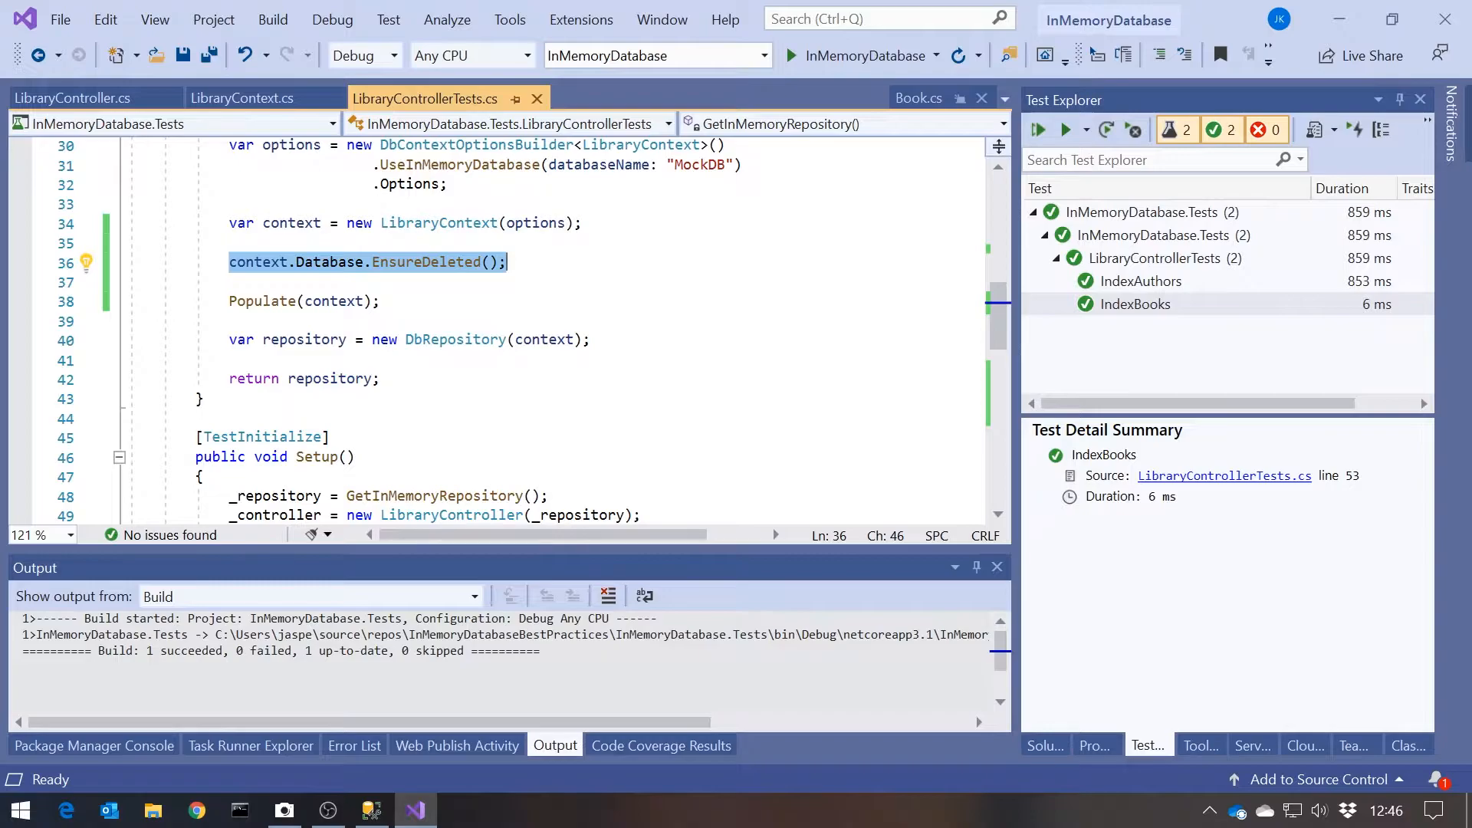
{"action": "mouse_move", "coordinate": [65, 184]}
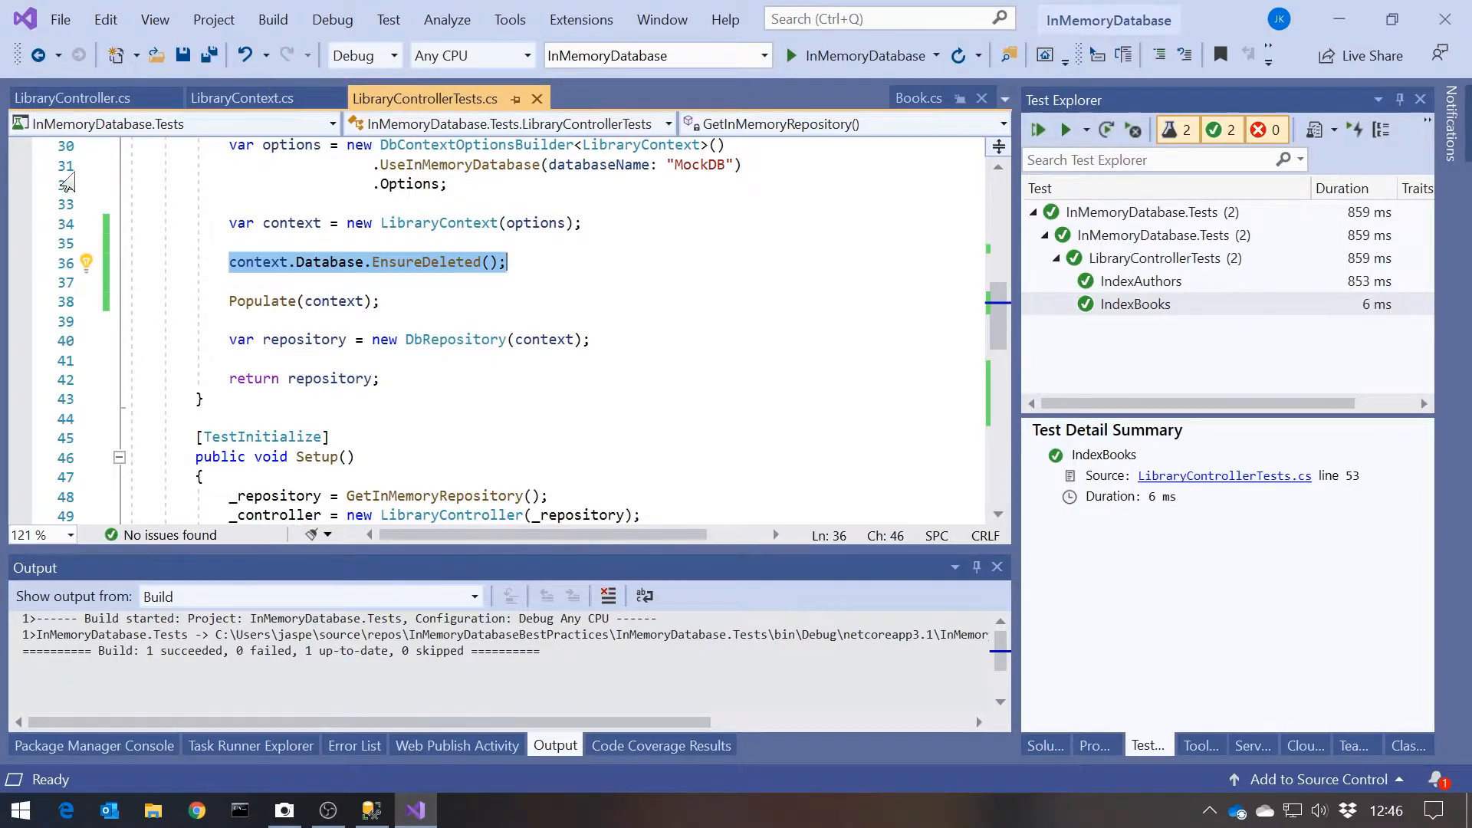
Delete .Include(a => a.Author) from the Index action in LibraryController.cs.
{"action": "left_click", "coordinate": [70, 98]}
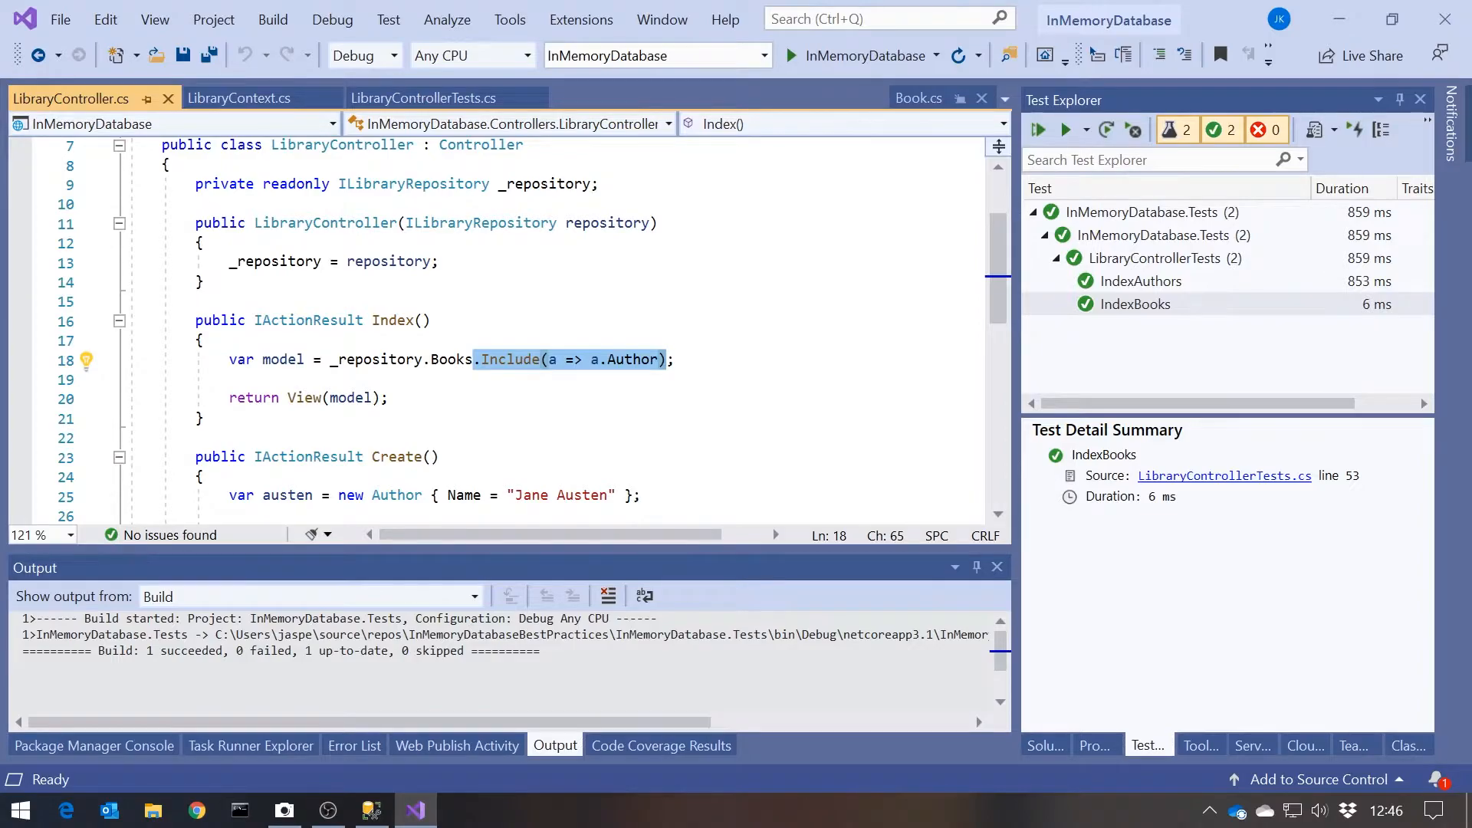
{"action": "key", "text": "Delete"}
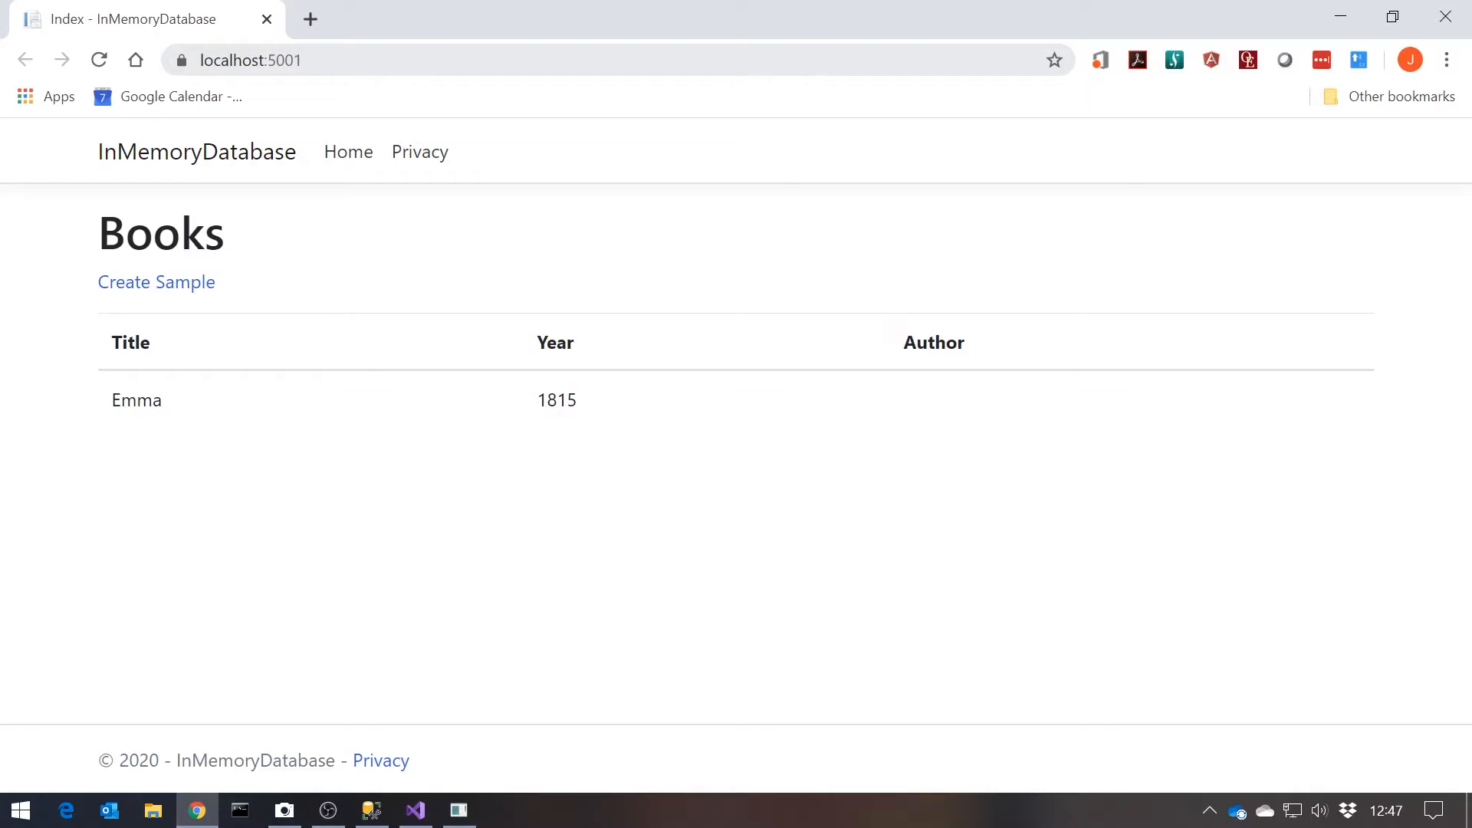
{"action": "mouse_move", "coordinate": [1445, 15]}
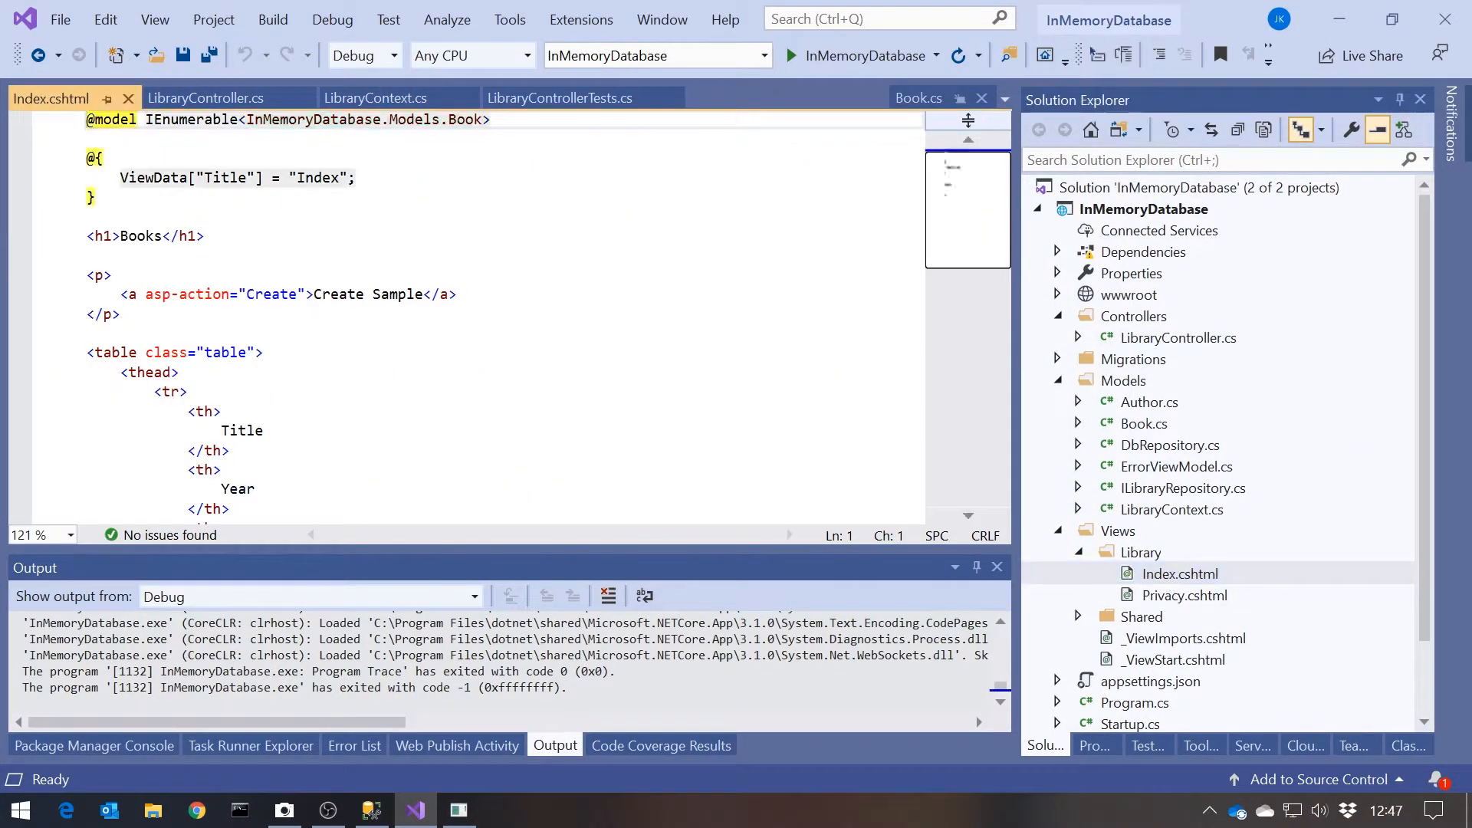
{"action": "scroll", "scroll_direction": "down", "scroll_amount": 3}
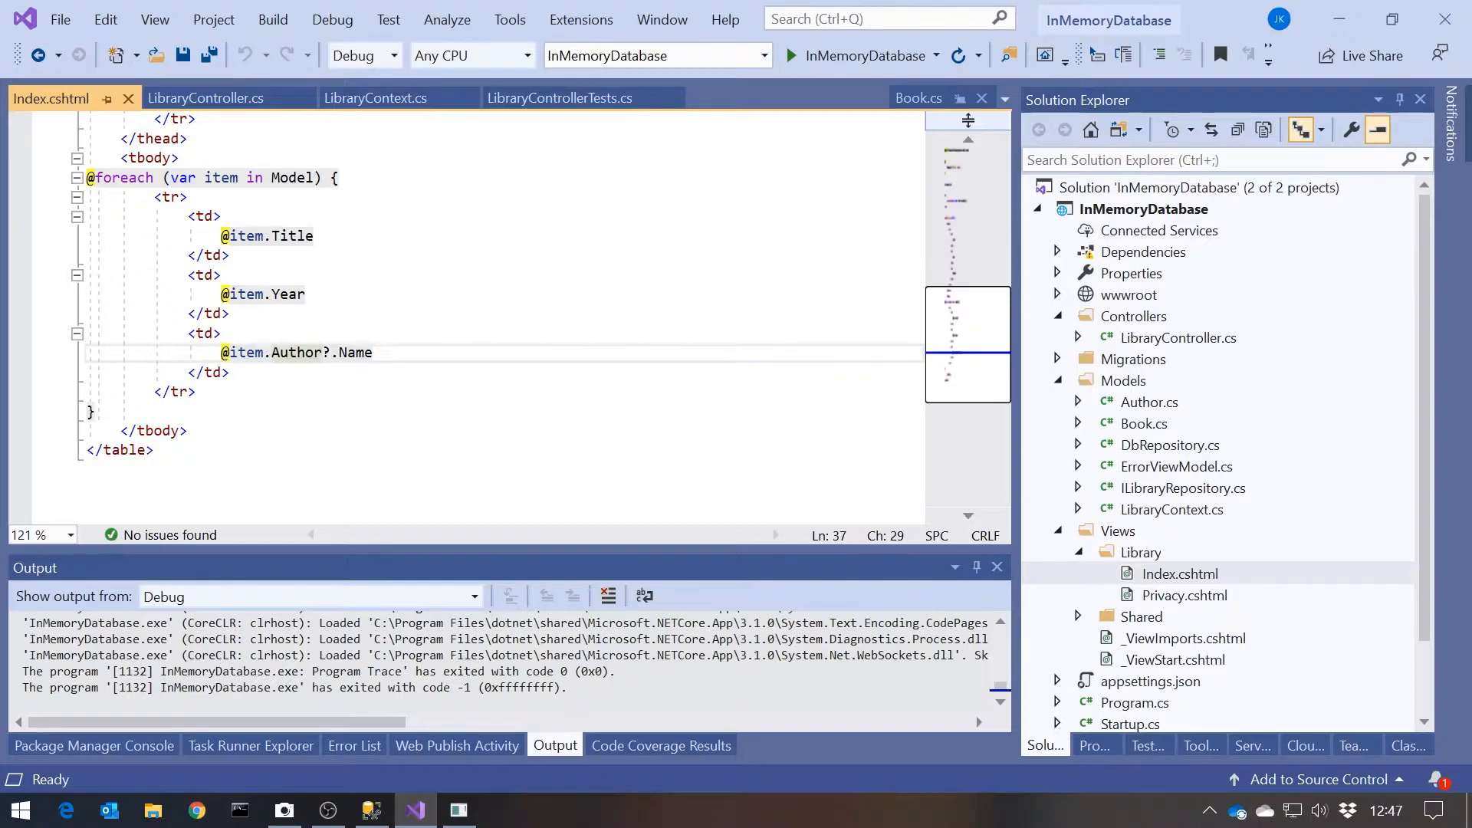
{"action": "left_click", "coordinate": [1148, 746]}
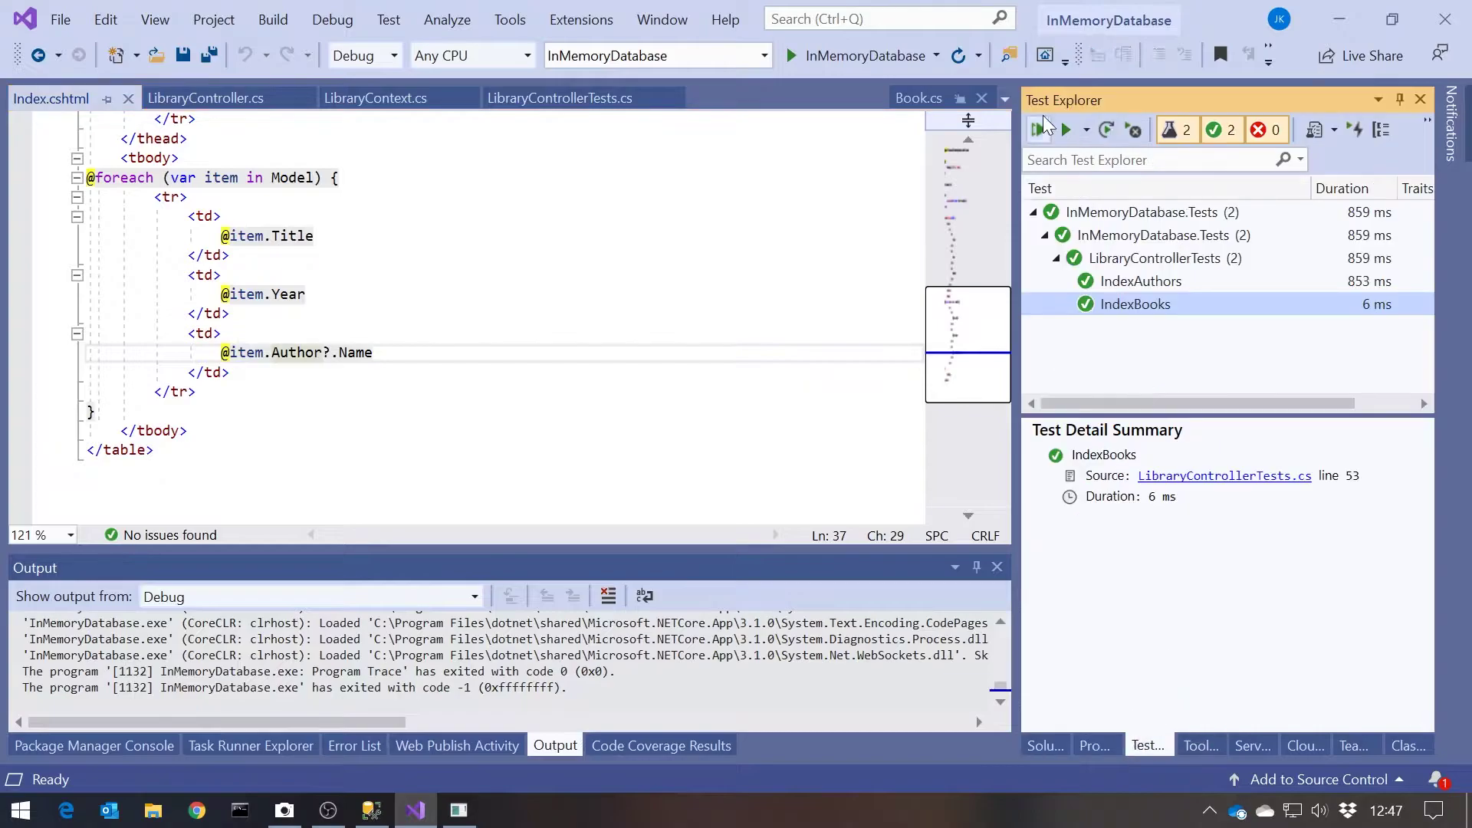
{"action": "left_click", "coordinate": [1038, 129]}
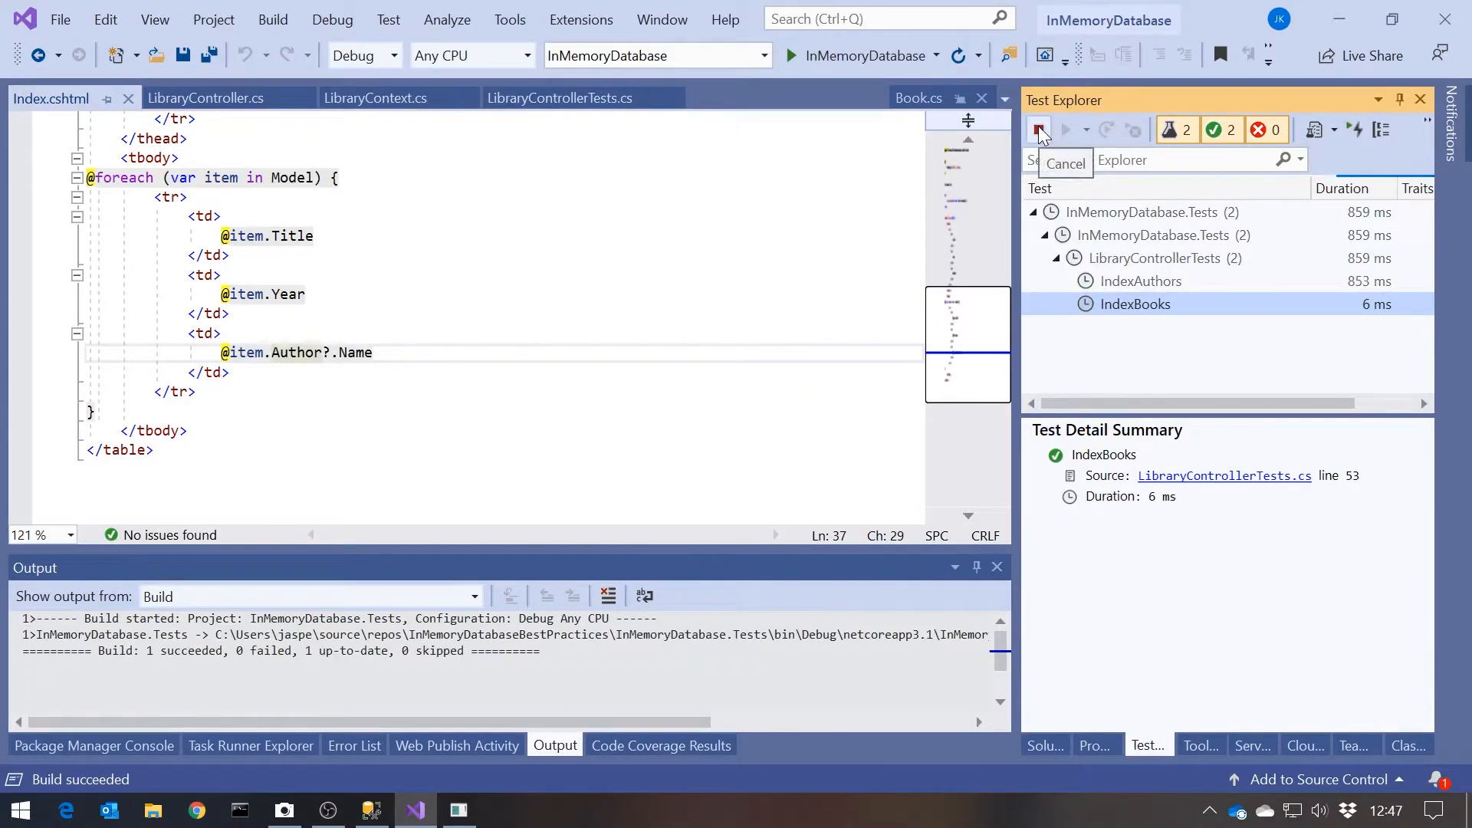